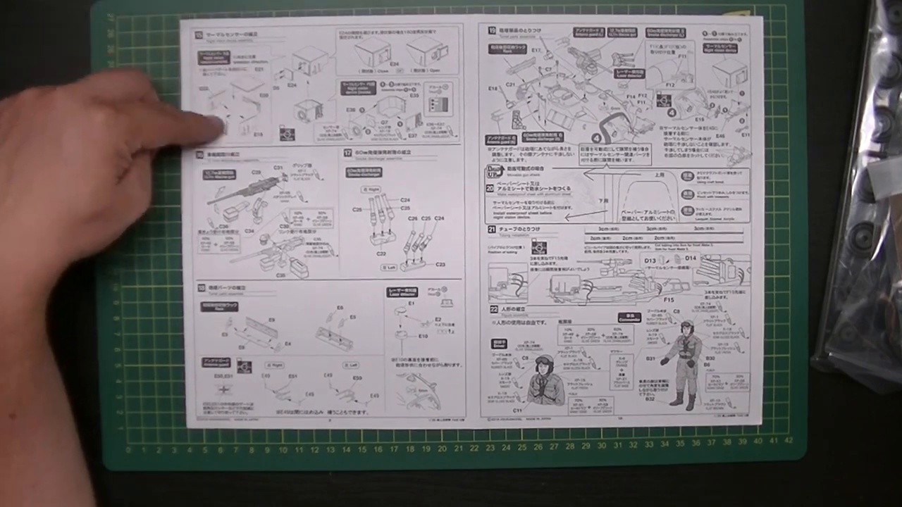
{"action": "mouse_move", "coordinate": [211, 141]}
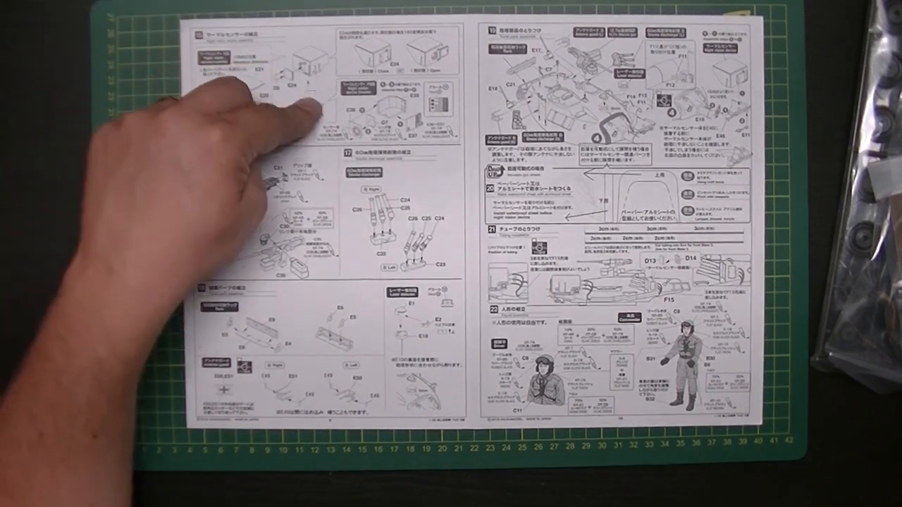